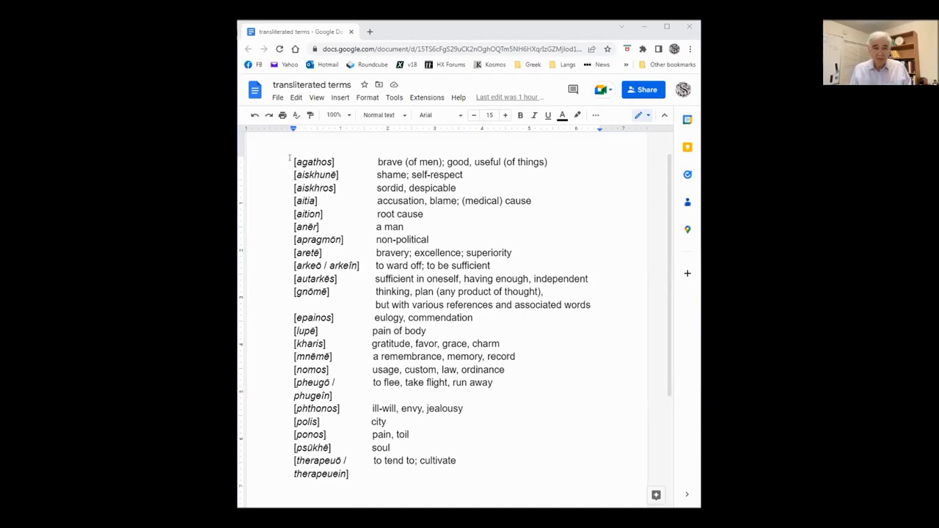
# - Select psūkhē and add epainos to the same selection as one group
pyautogui.doubleClick(314, 162)
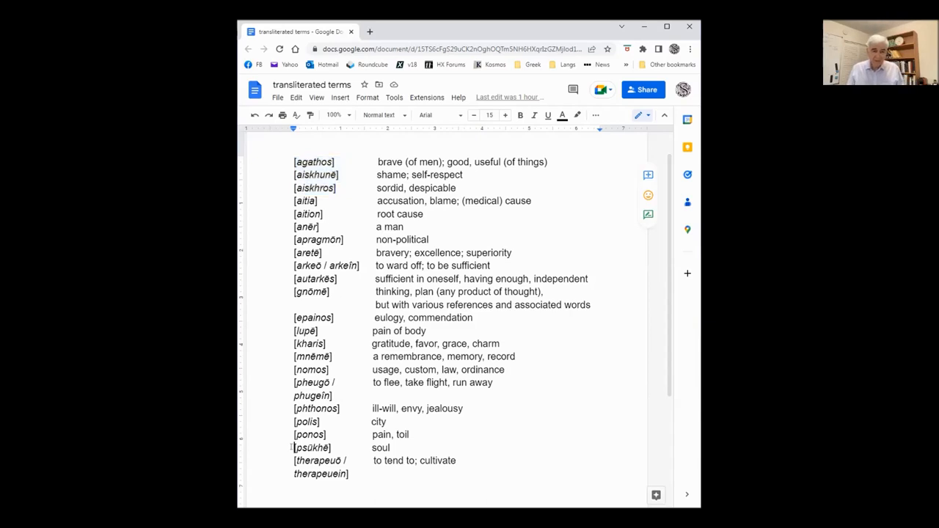
pyautogui.doubleClick(312, 448)
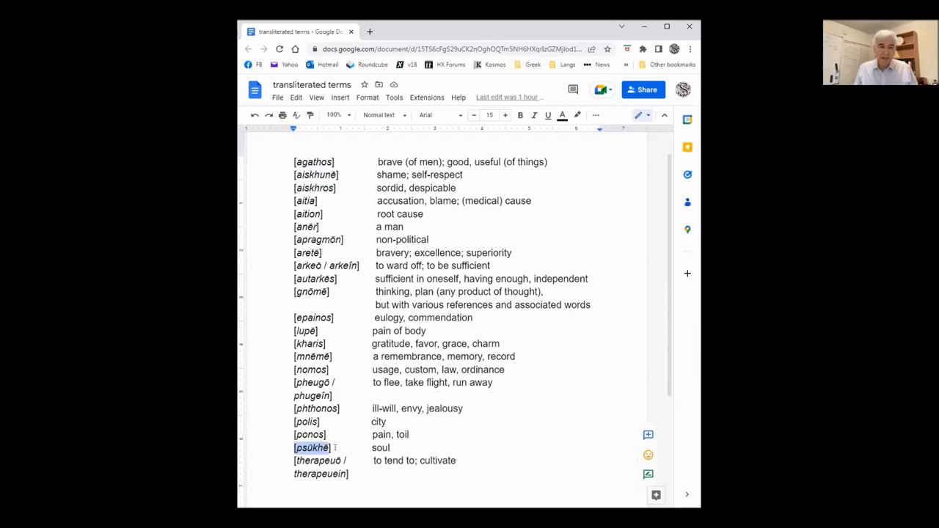
pyautogui.moveTo(287, 282)
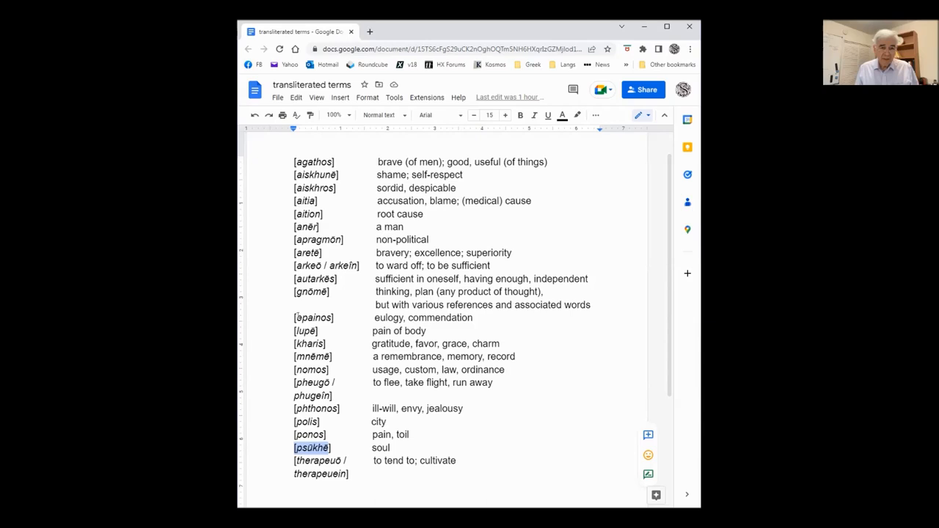
pyautogui.doubleClick(313, 317)
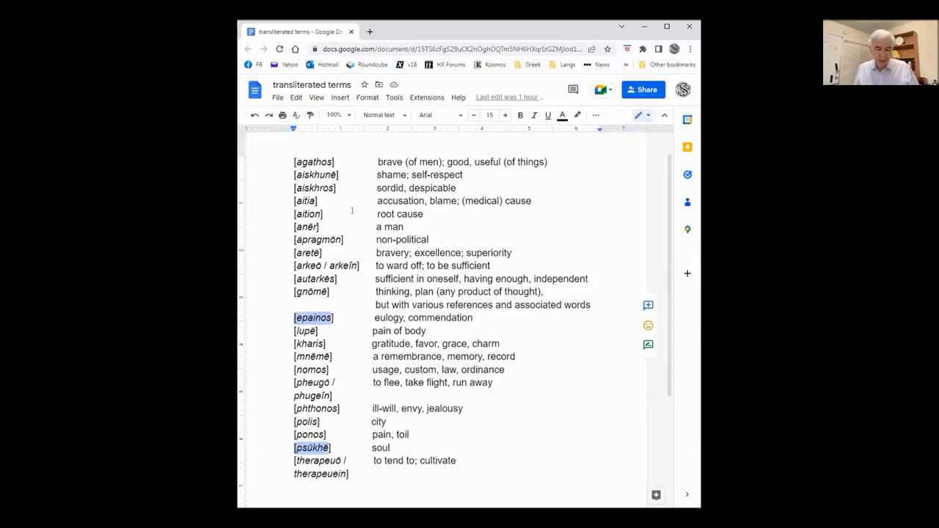
# - Clear the previous selection, then select anēr, lupē and ponos together
pyautogui.click(356, 213)
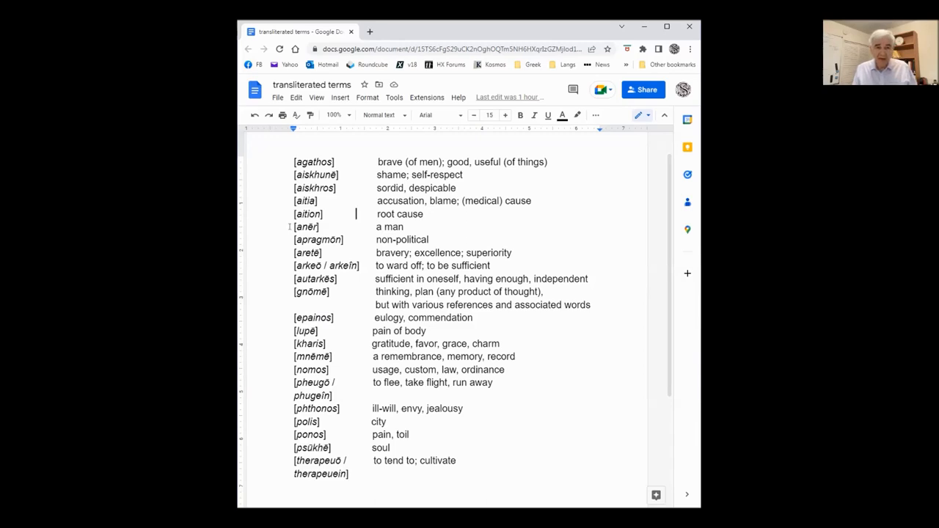
pyautogui.doubleClick(305, 226)
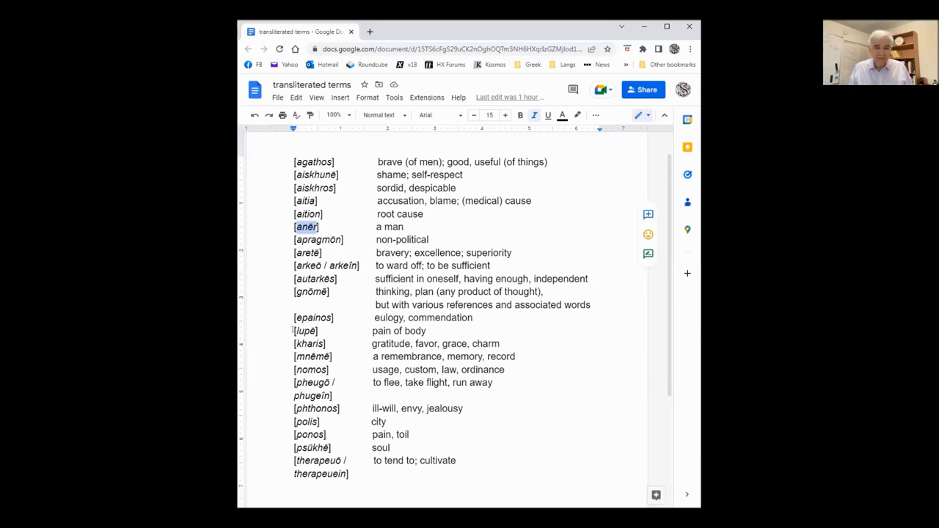
pyautogui.doubleClick(304, 330)
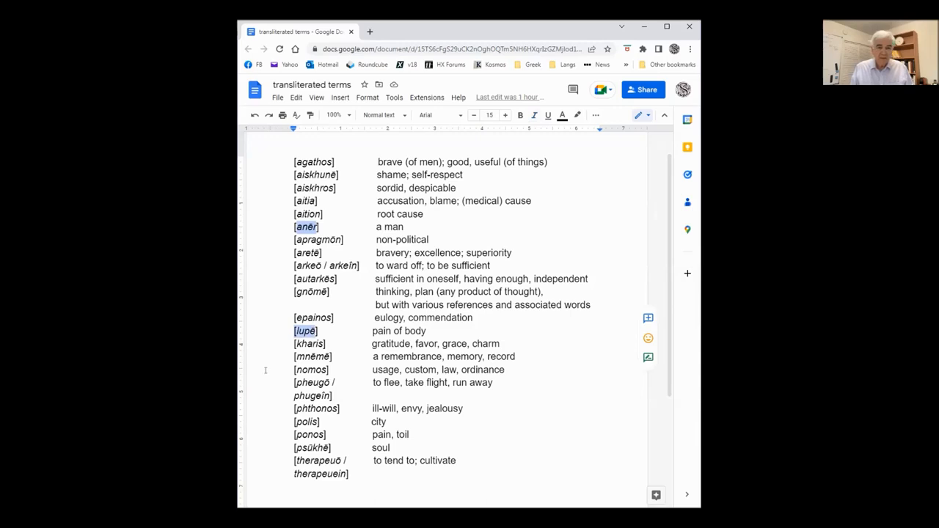
pyautogui.moveTo(275, 409)
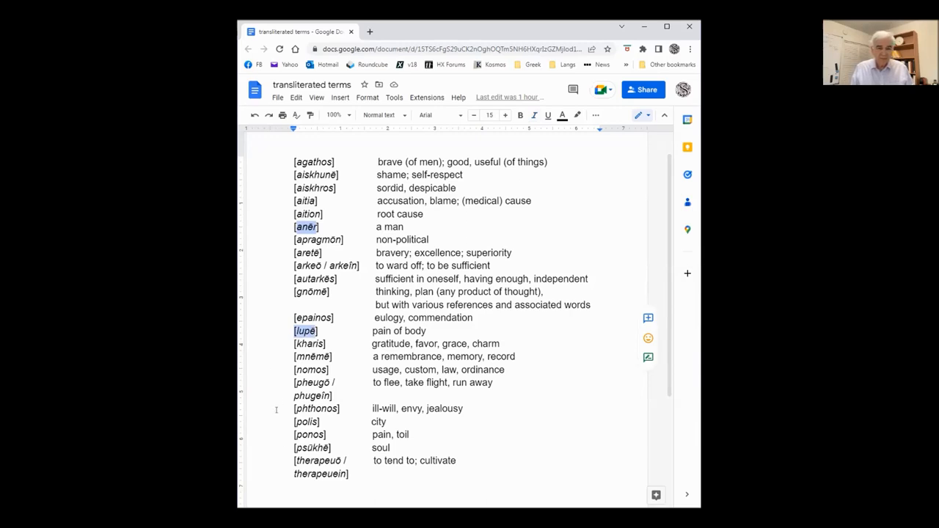
pyautogui.doubleClick(309, 434)
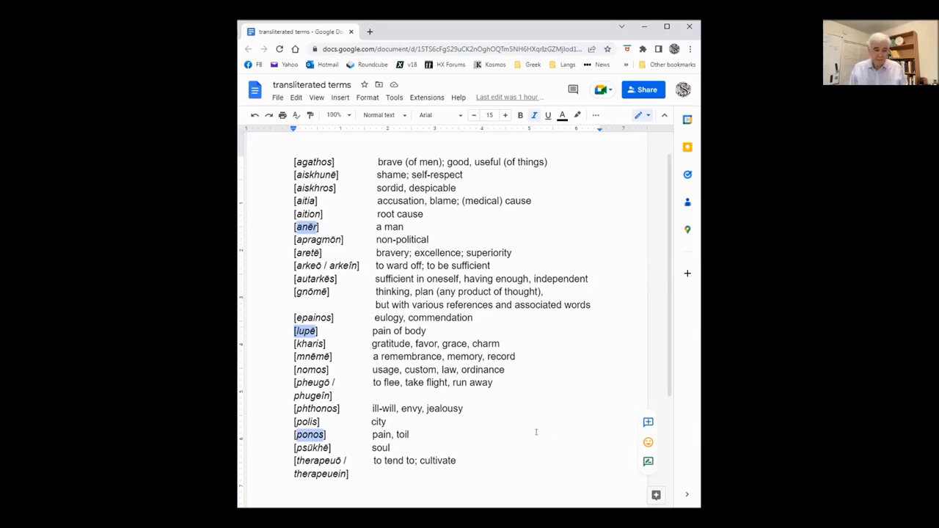
pyautogui.moveTo(533, 432)
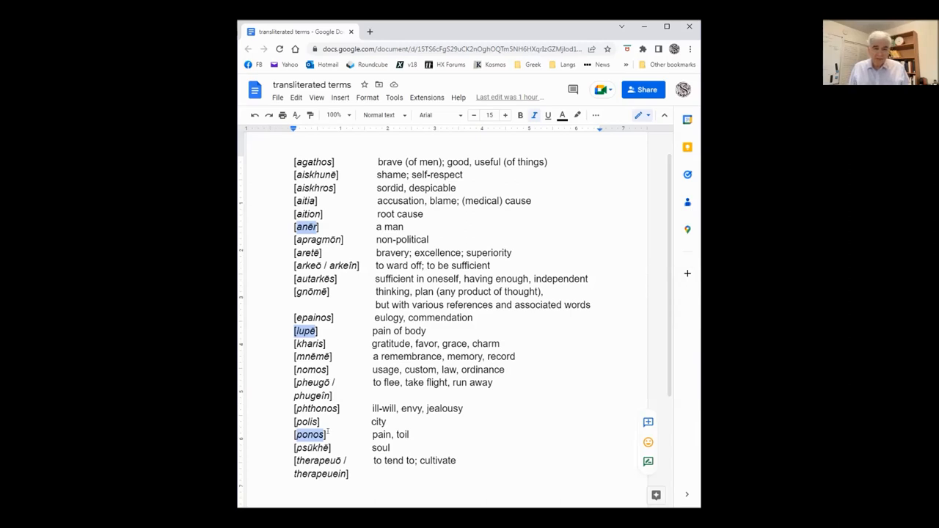
pyautogui.doubleClick(316, 409)
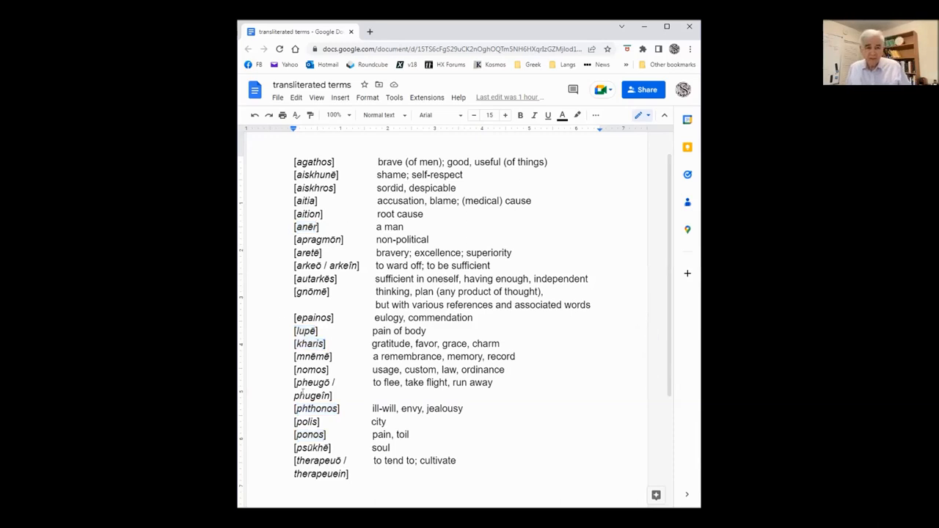
# - Select polis and add nomos to the same selection
pyautogui.doubleClick(306, 422)
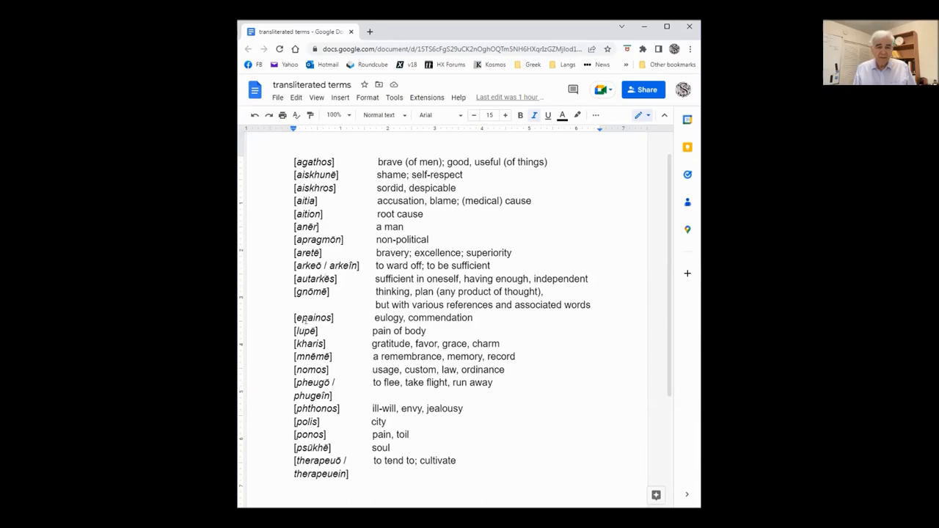
pyautogui.doubleClick(310, 291)
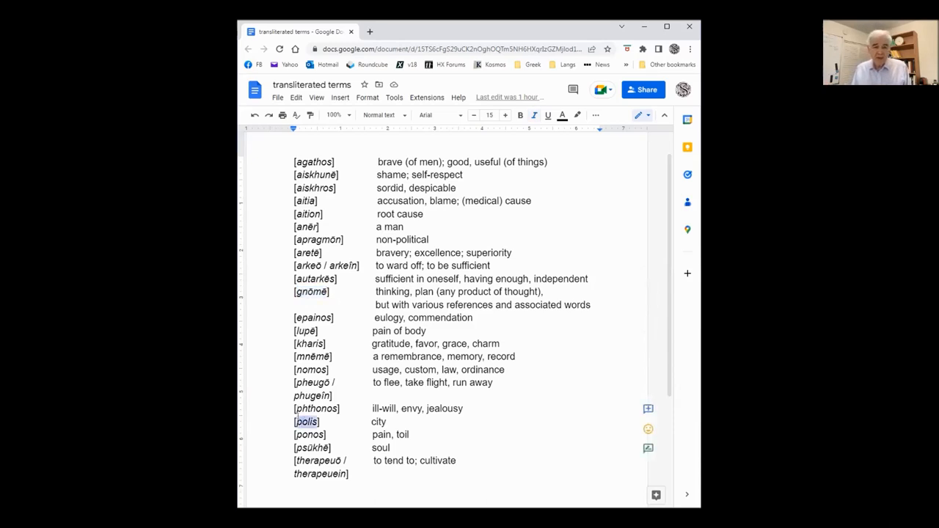
pyautogui.doubleClick(311, 369)
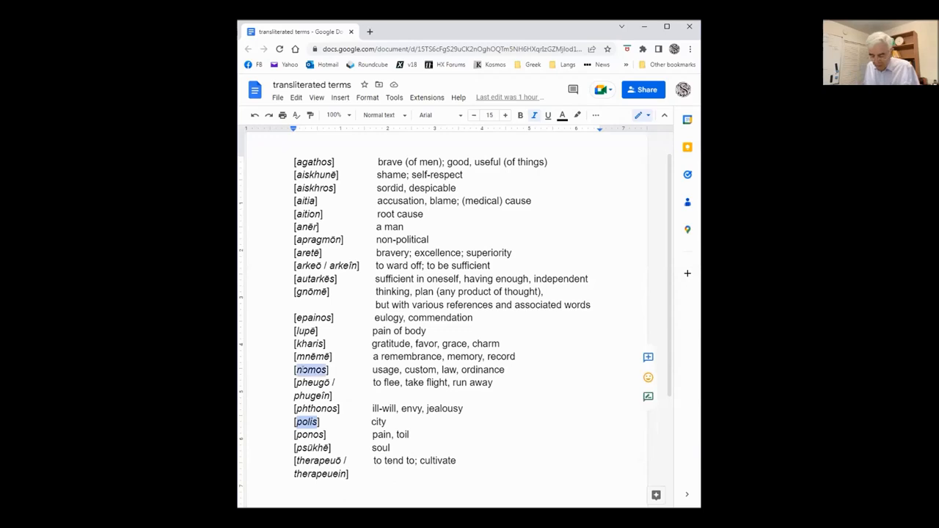